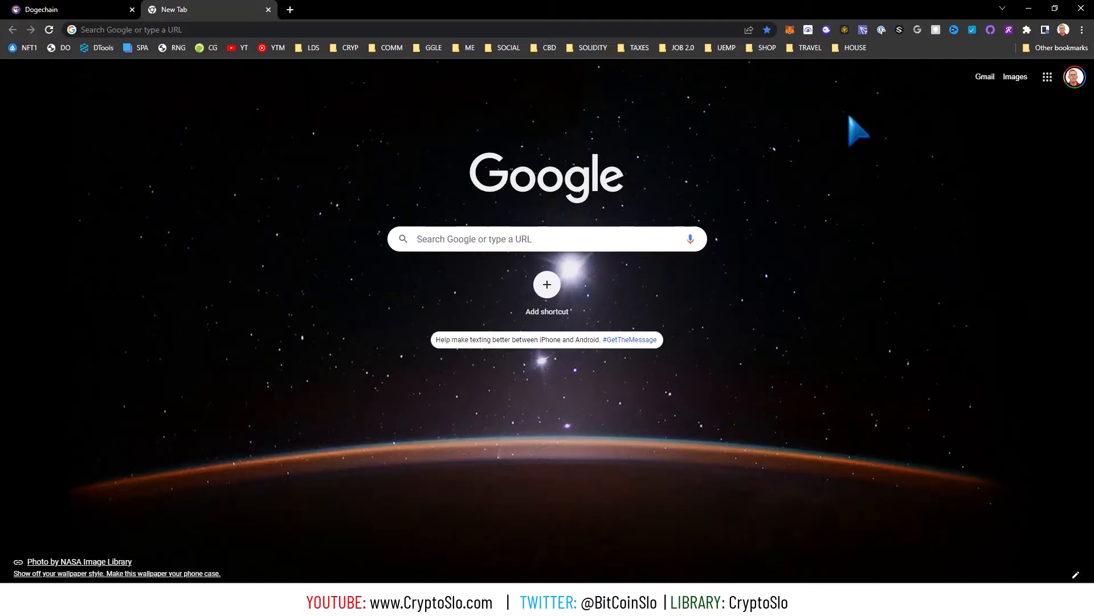
{"action": "mouse_move", "coordinate": [852, 125]}
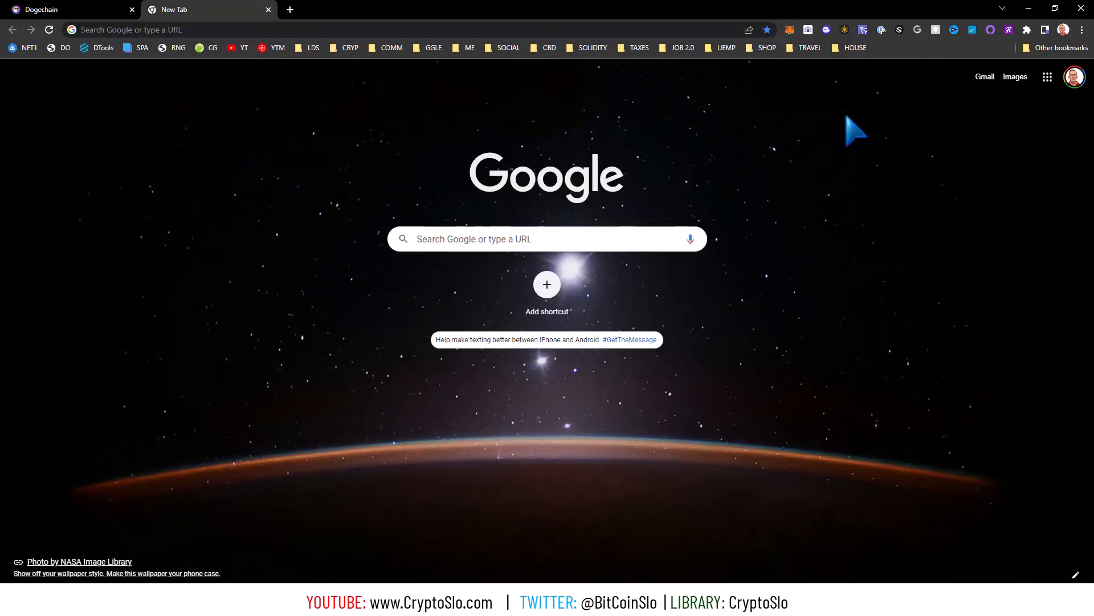
{"action": "mouse_move", "coordinate": [832, 97]}
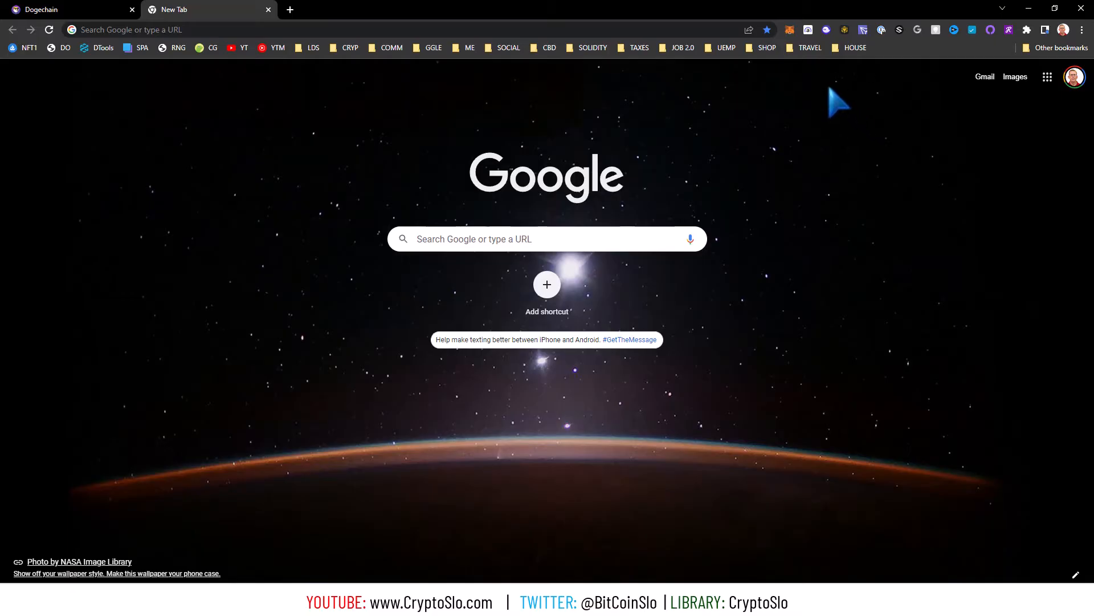
{"action": "mouse_move", "coordinate": [802, 133]}
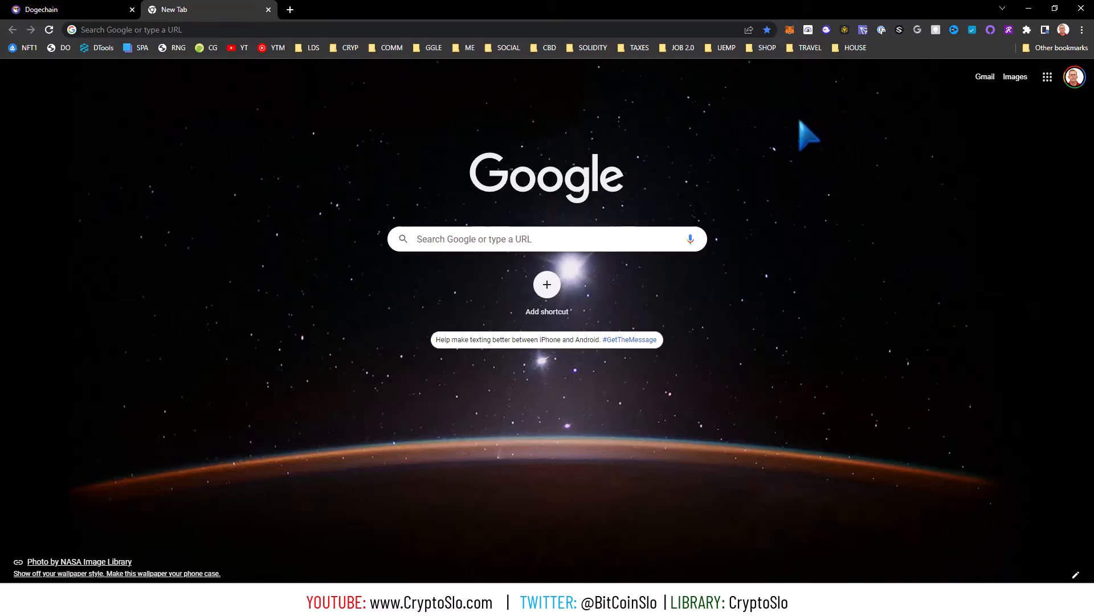
{"action": "mouse_move", "coordinate": [793, 148]}
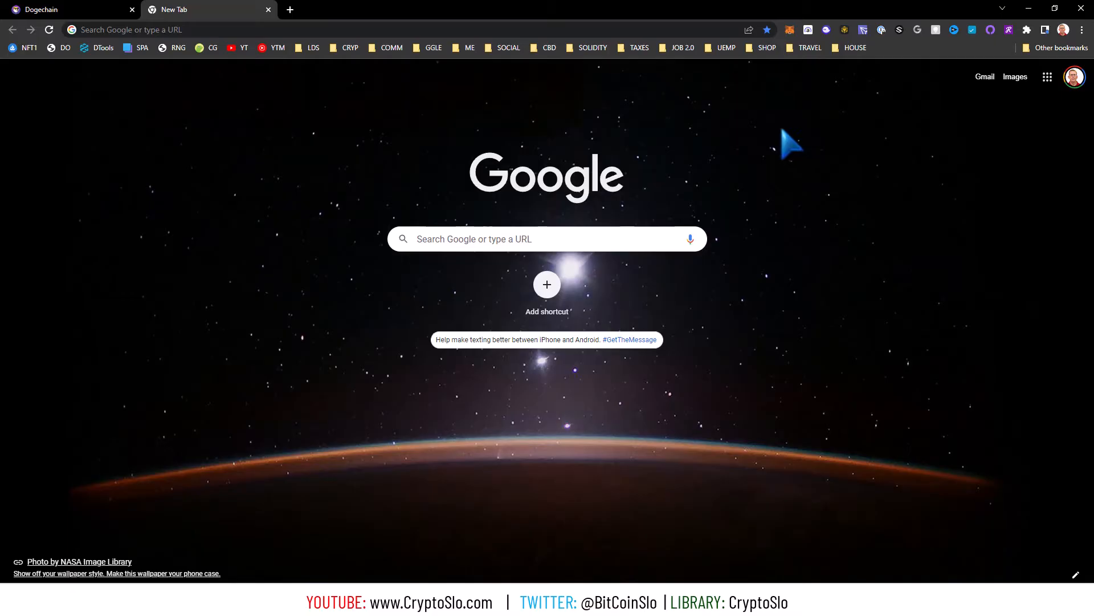
{"action": "mouse_move", "coordinate": [789, 67]}
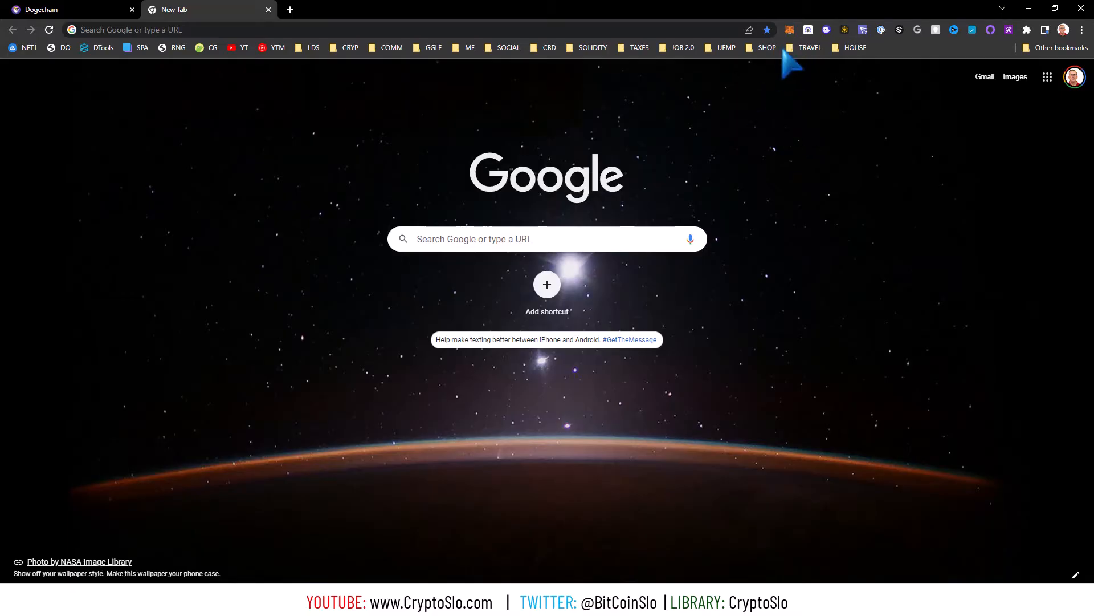
{"action": "mouse_move", "coordinate": [791, 30]}
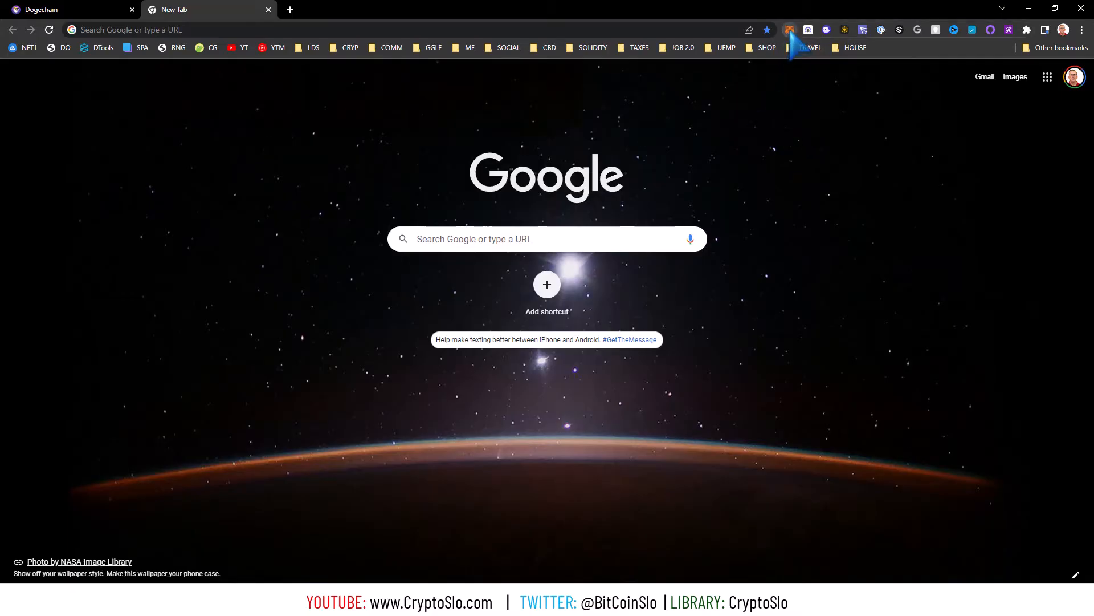
Begin adding a new network from MetaMask's network dropdown, with DogeChain details noted alongside.
{"action": "left_click", "coordinate": [792, 28]}
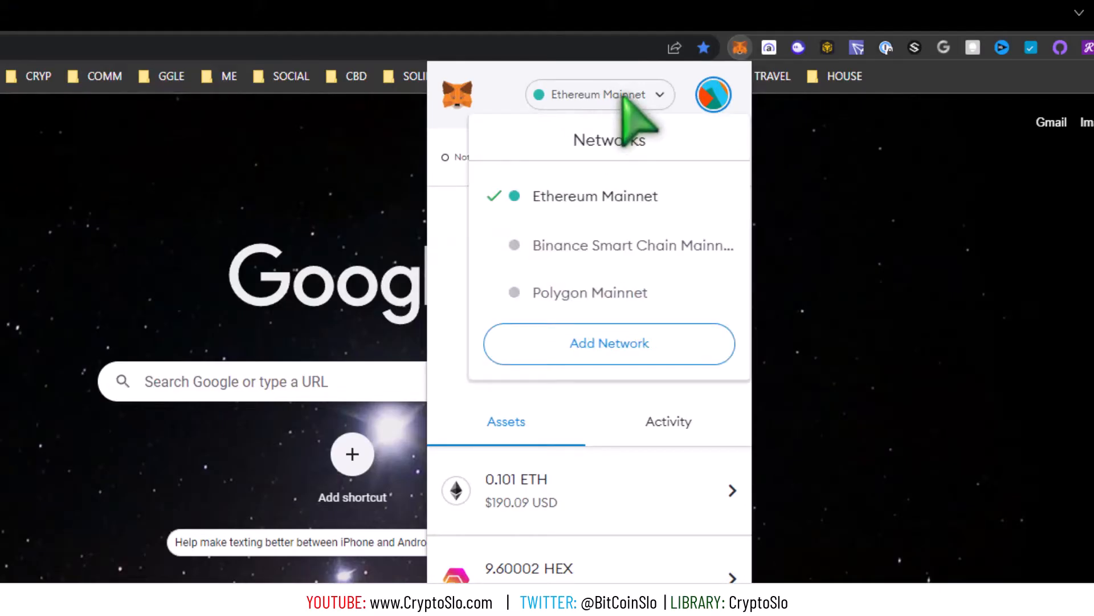
{"action": "left_click", "coordinate": [609, 343]}
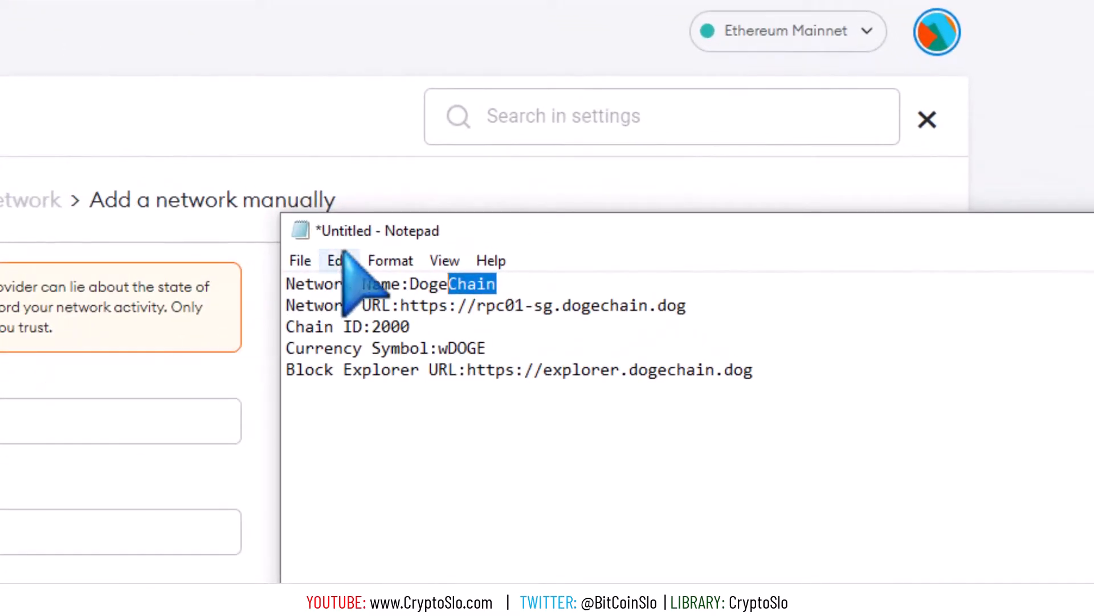
{"action": "mouse_move", "coordinate": [266, 338]}
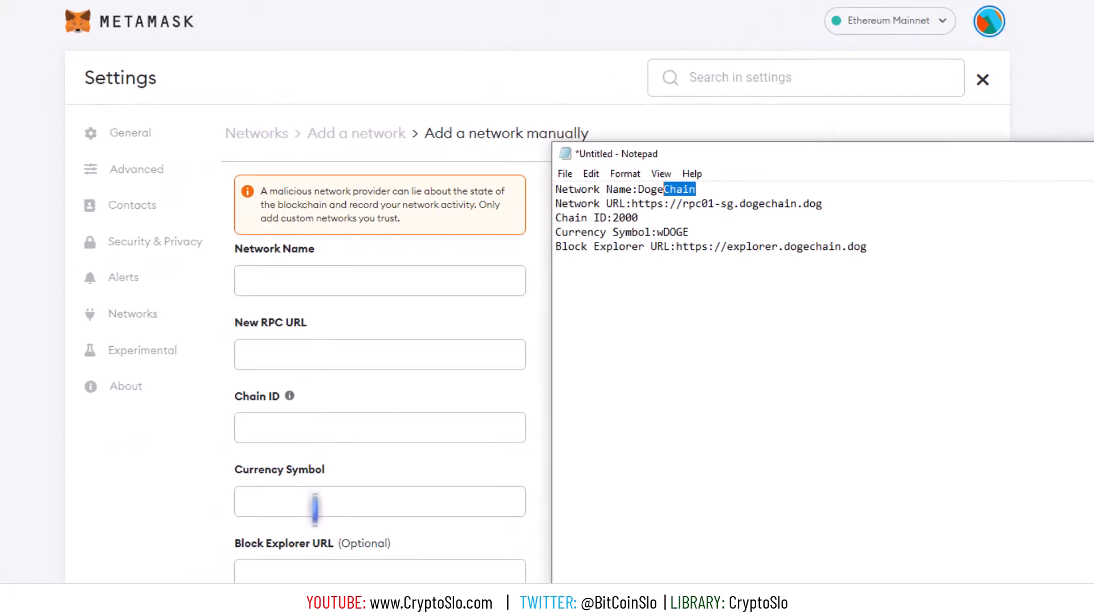
{"action": "mouse_move", "coordinate": [147, 171]}
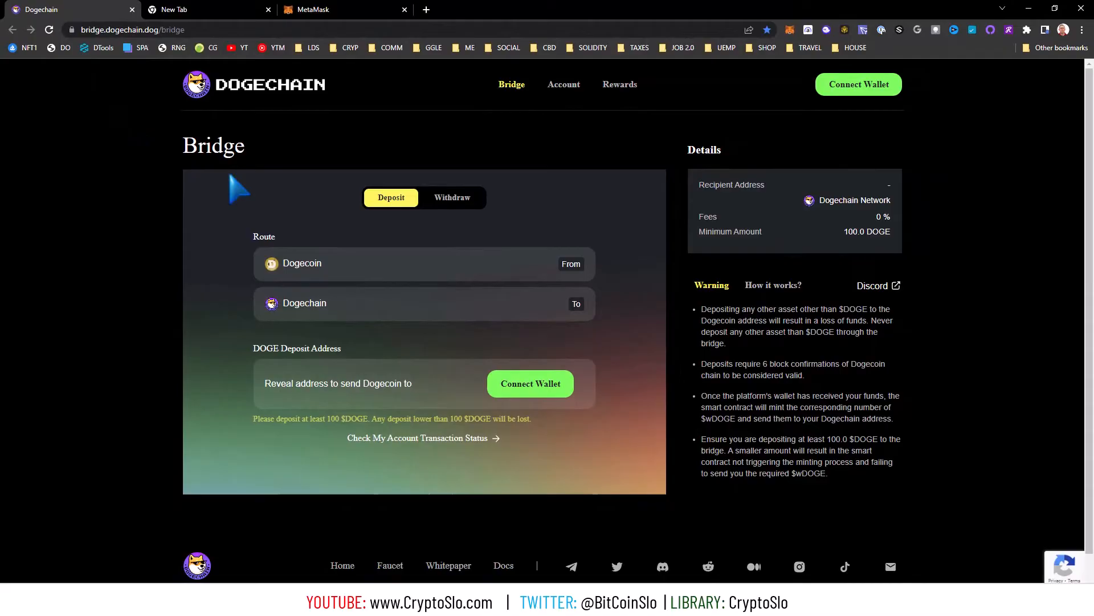
{"action": "mouse_move", "coordinate": [798, 117]}
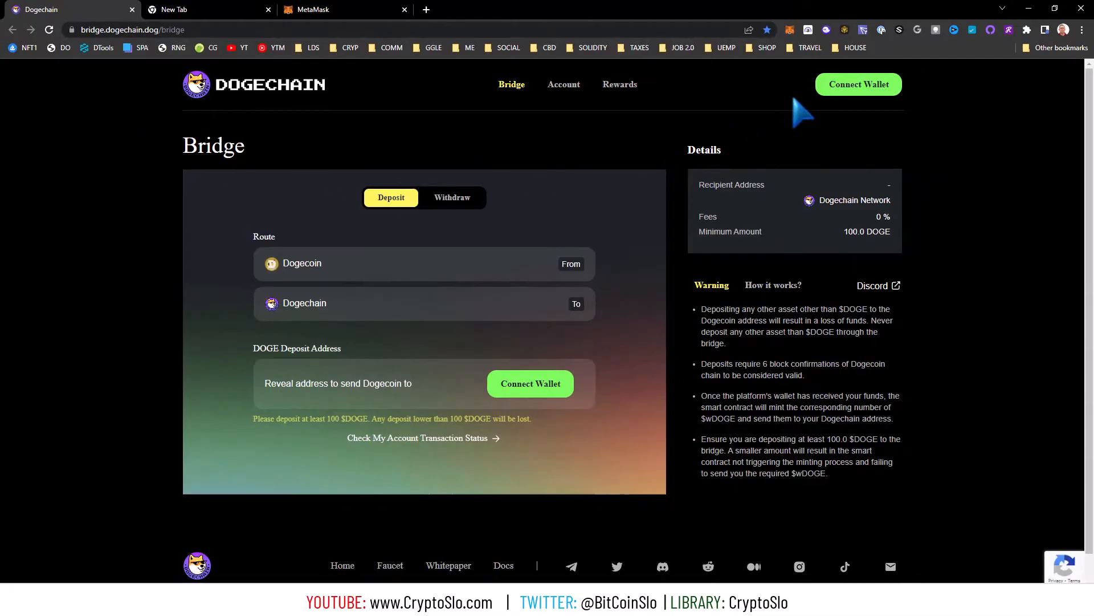
Connect the wallet to bridge.dogechain.dog choosing MetaMask as the provider.
{"action": "left_click", "coordinate": [858, 84]}
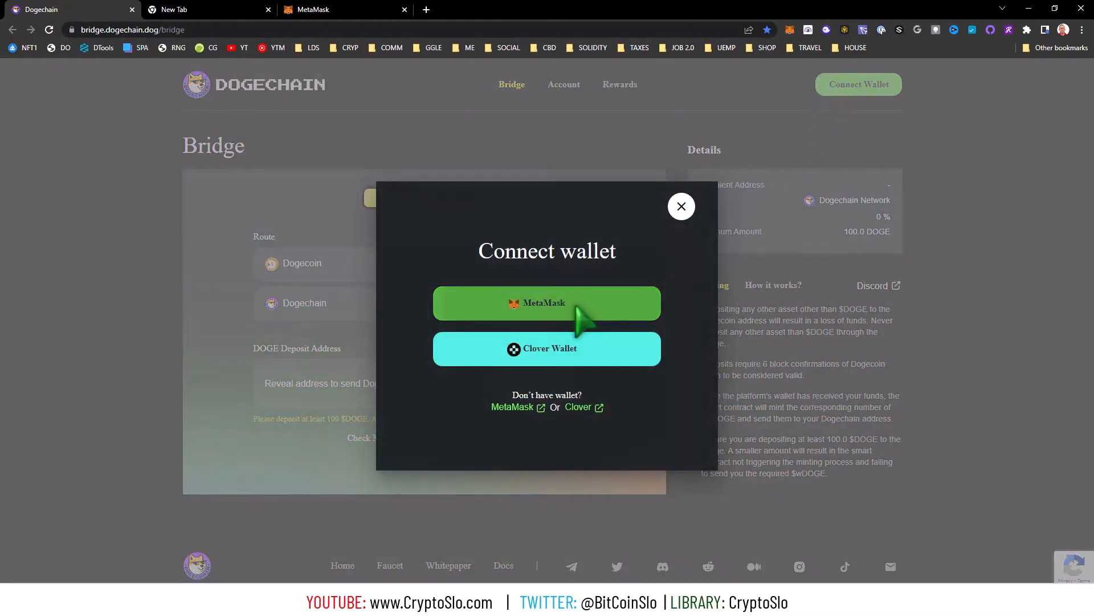
{"action": "left_click", "coordinate": [547, 303]}
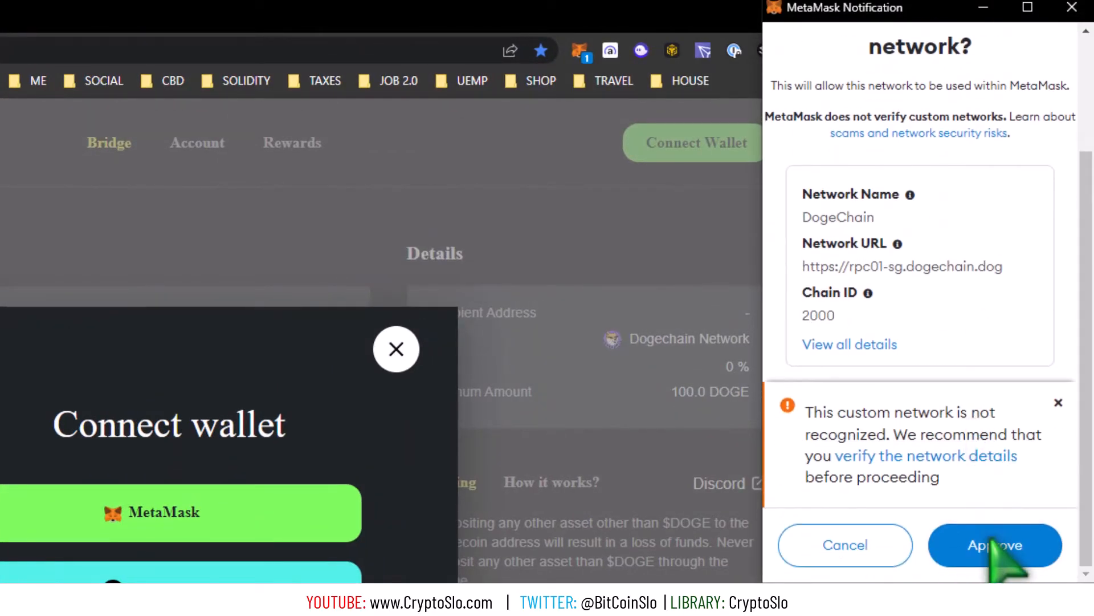
Approve DogeChain (chain ID 2000), switch to it, and view the 8221.1238 WDOGE balance.
{"action": "left_click", "coordinate": [994, 545]}
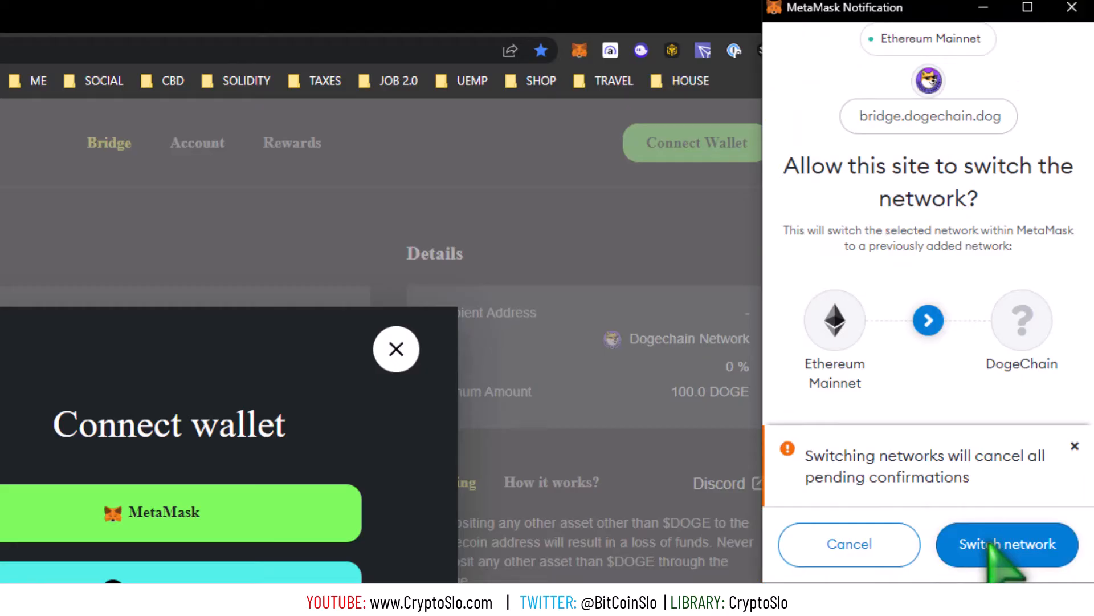
{"action": "left_click", "coordinate": [1005, 543]}
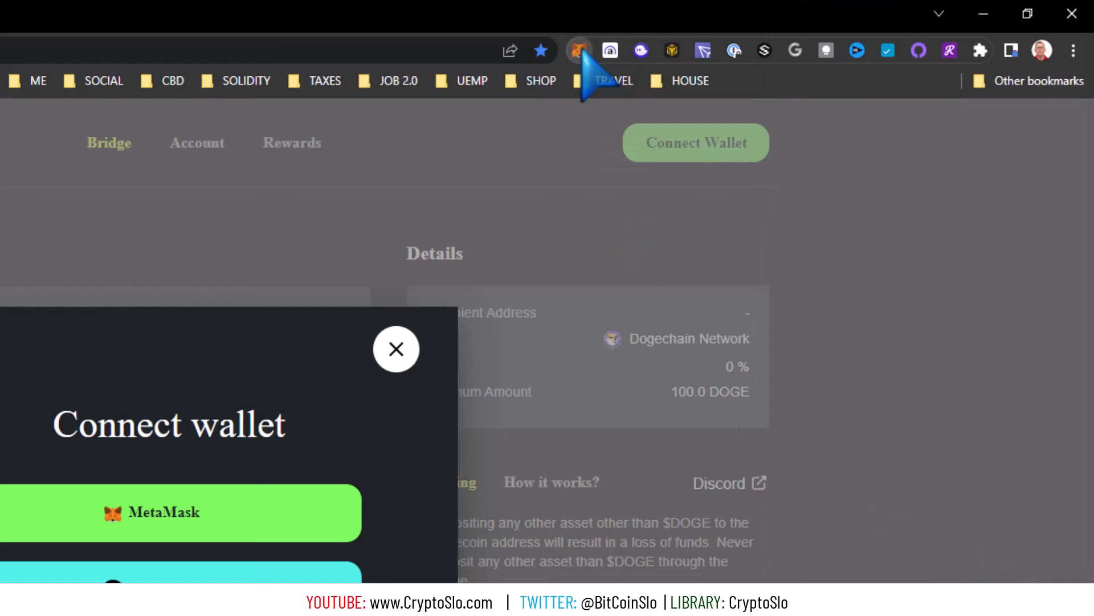
{"action": "left_click", "coordinate": [579, 50]}
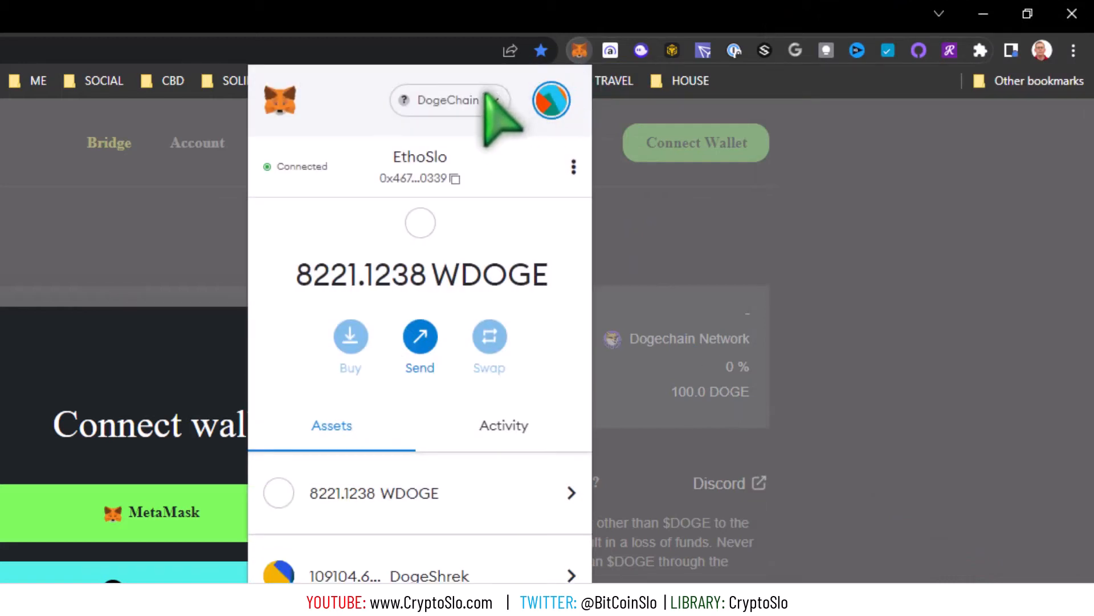